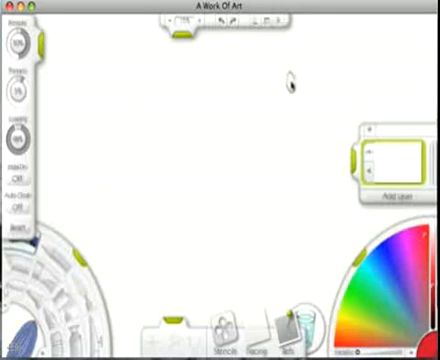
{"action": "mouse_move", "coordinate": [288, 90]}
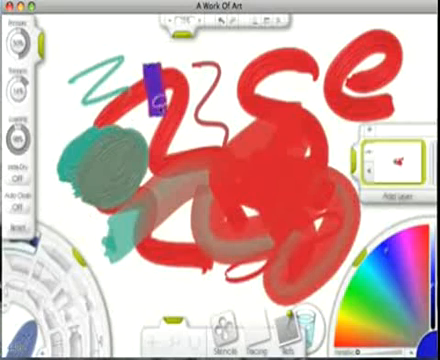
- Paint purple blobs near the top left of the red-loop painting
{"action": "left_click_drag", "start_coordinate": [152, 80], "coordinate": [164, 96]}
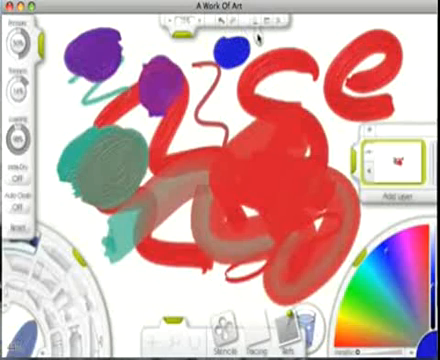
{"action": "left_click", "coordinate": [18, 198]}
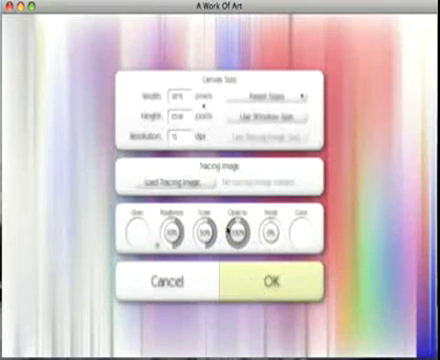
- Dismiss the new-canvas settings and return to the red-loop painting
{"action": "left_click", "coordinate": [268, 284]}
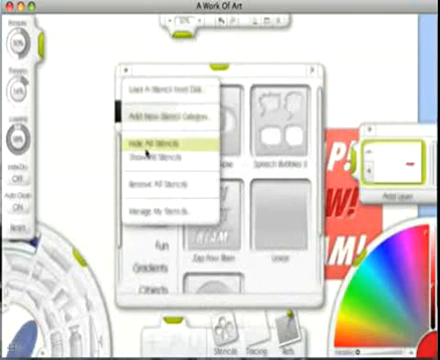
- Choose a stencil-handling option from the stencil collection menu
{"action": "left_click", "coordinate": [150, 148]}
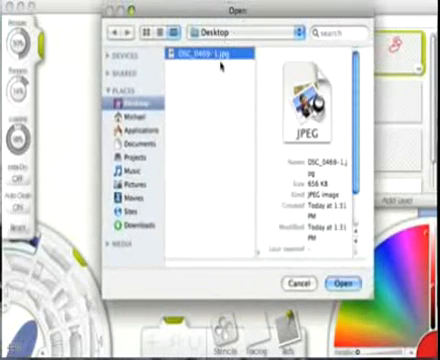
- Load the snowy street JPEG from the Desktop onto the canvas
{"action": "left_click", "coordinate": [344, 284]}
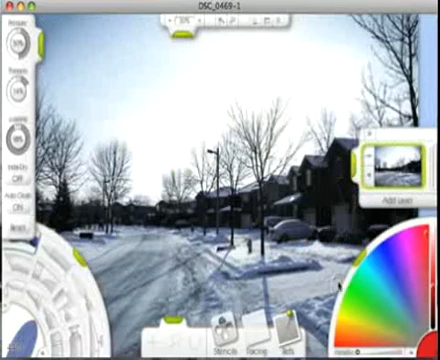